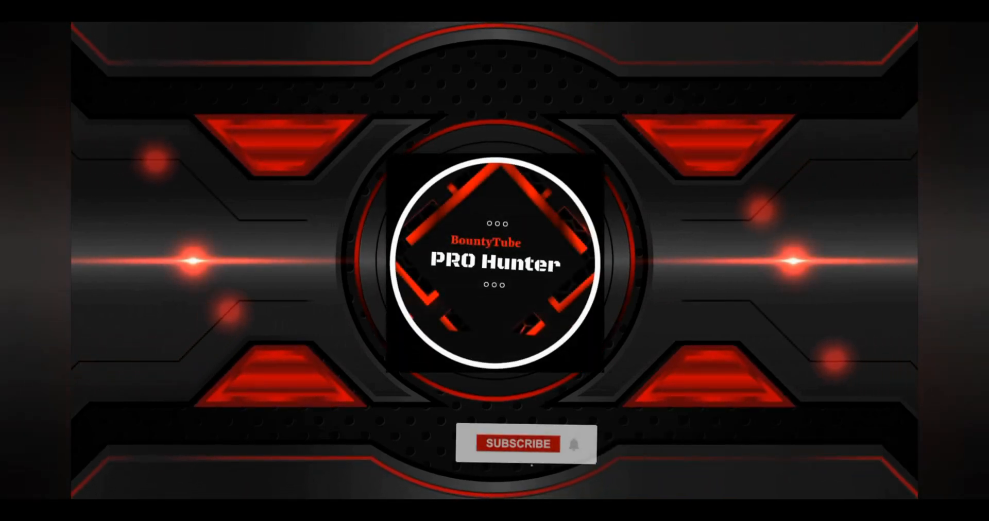
- Play the video past the channel intro and OS pie chart to the pure-ftpd search results
{"action": "left_click", "coordinate": [517, 444]}
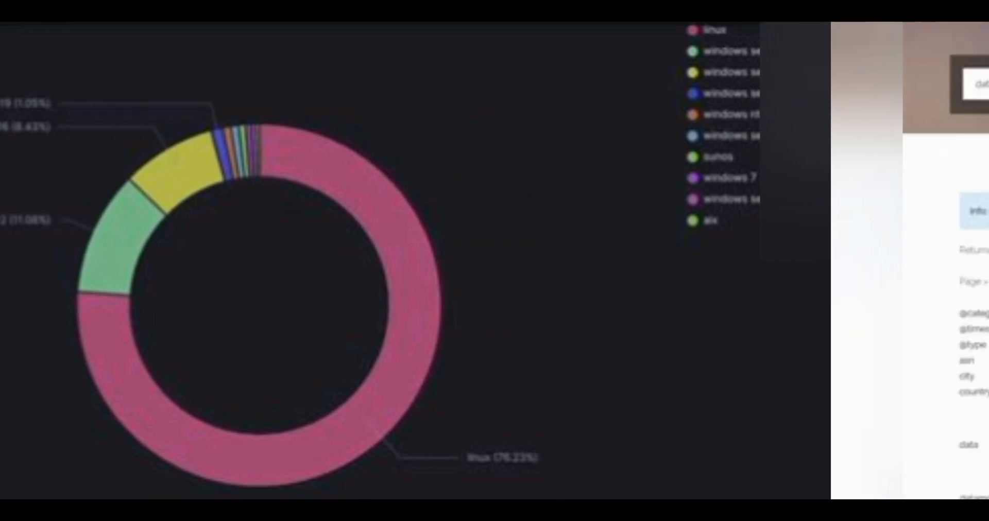
{"action": "left_click", "coordinate": [786, 84]}
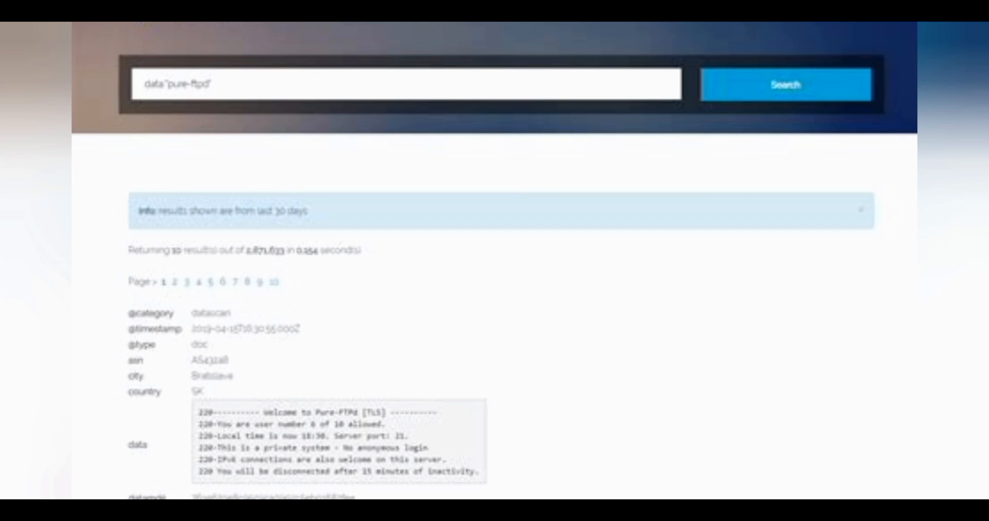